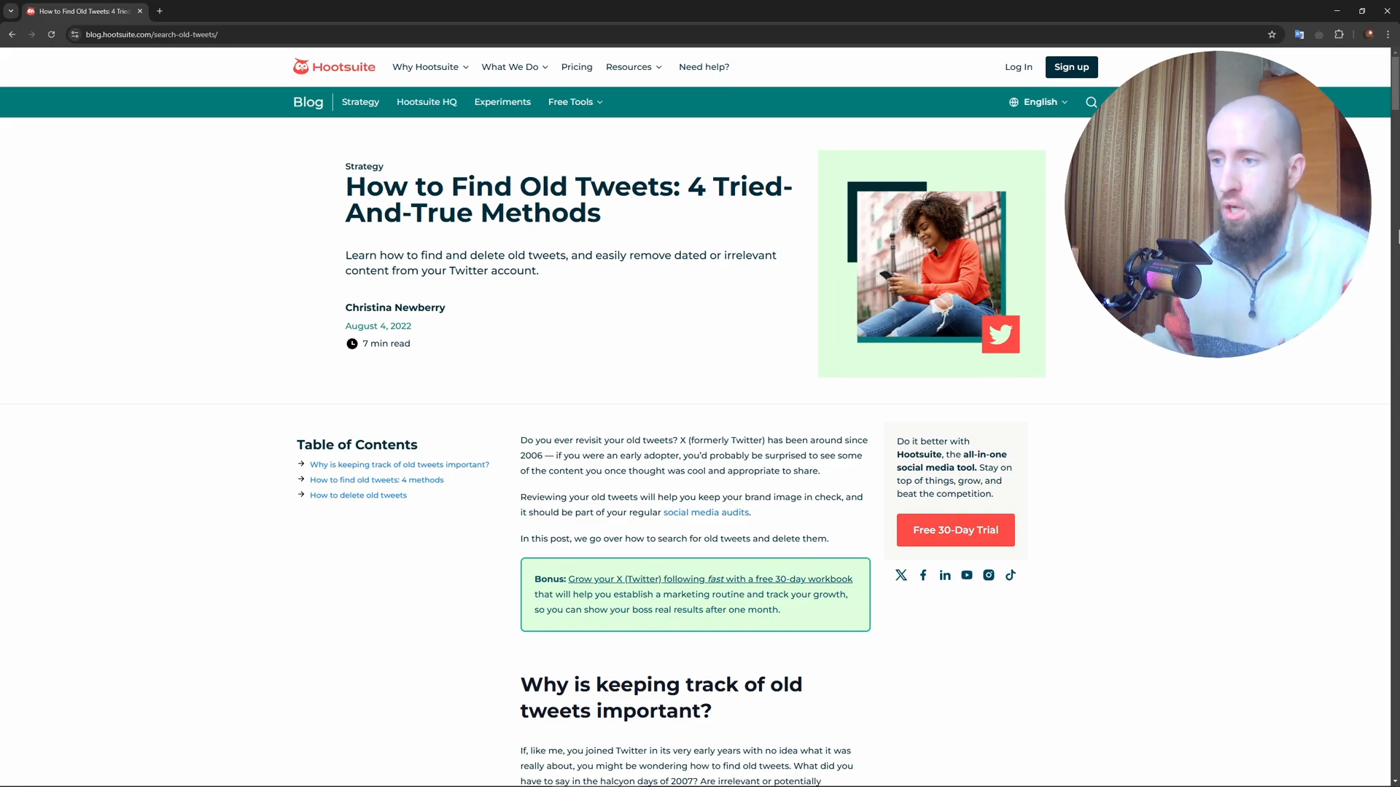
{"action": "scroll", "scroll_direction": "down", "scroll_amount": 3}
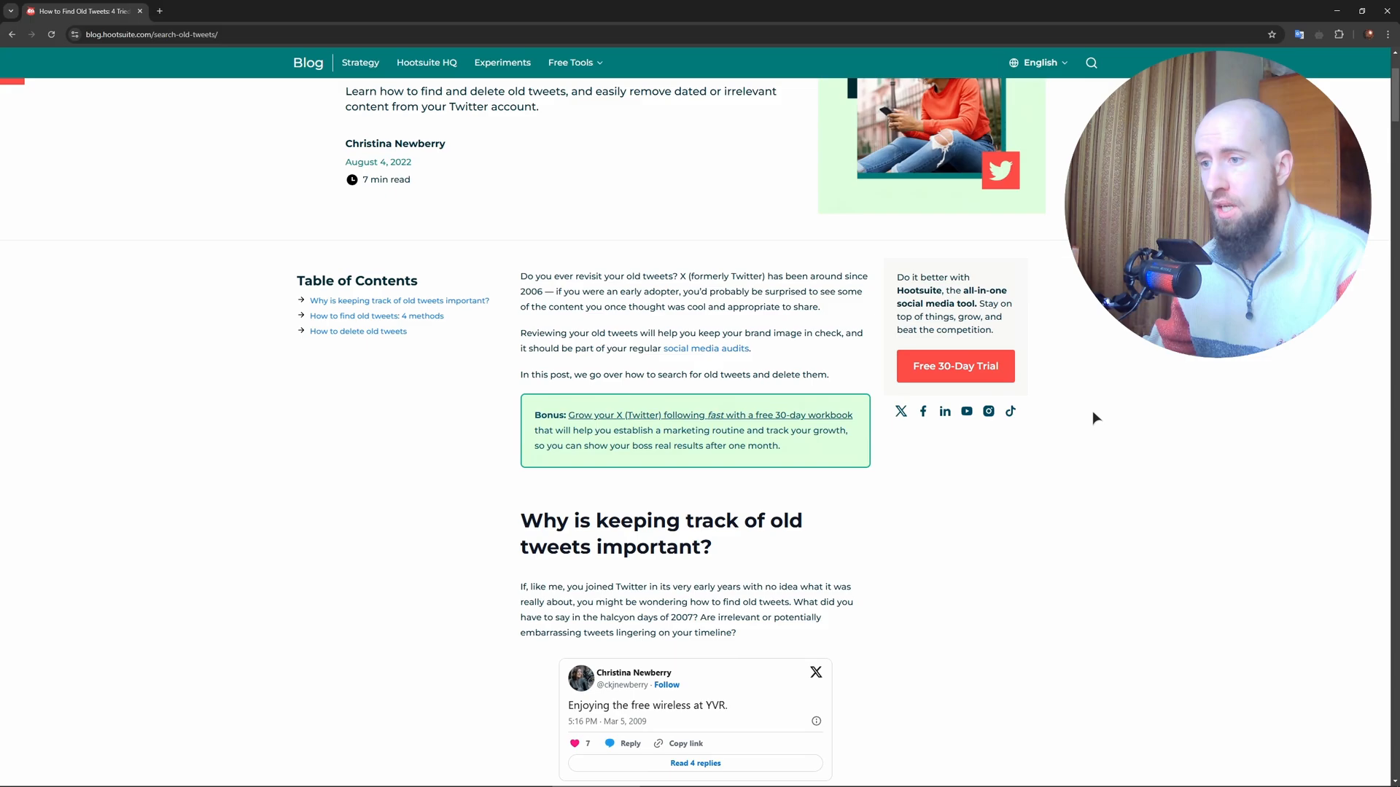
{"action": "scroll", "scroll_direction": "down", "scroll_amount": 3}
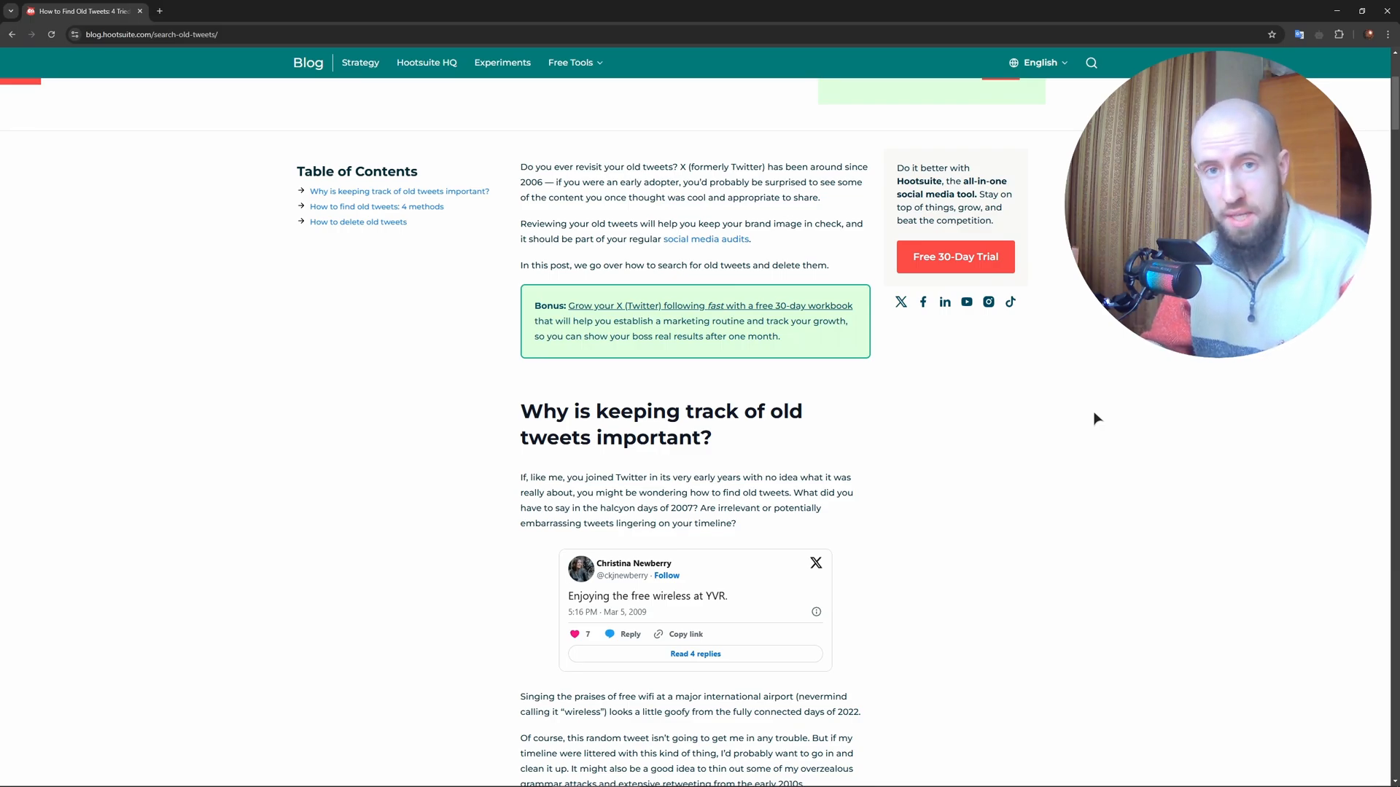
{"action": "scroll", "scroll_direction": "down", "scroll_amount": 3}
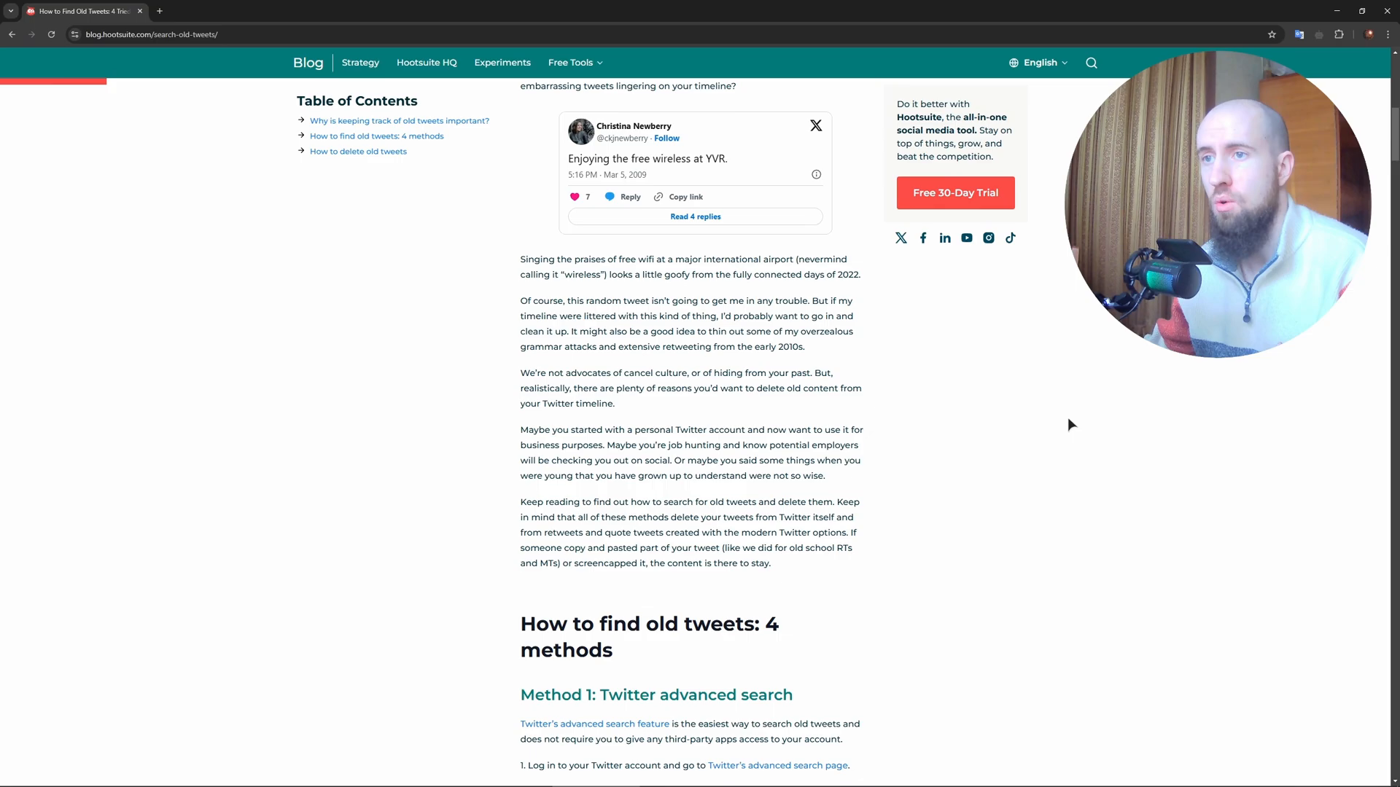
{"action": "scroll", "scroll_direction": "down", "scroll_amount": 3}
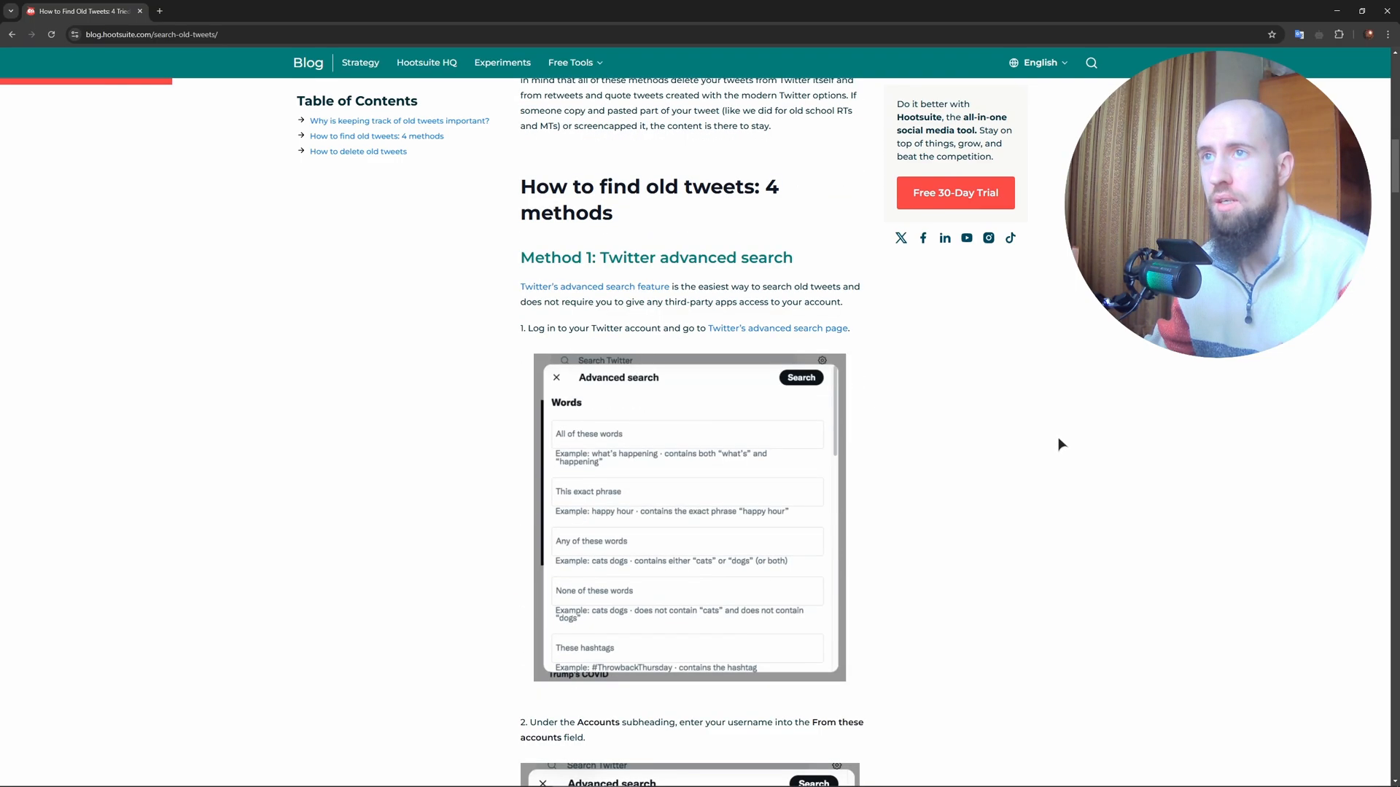
{"action": "scroll", "scroll_direction": "down", "scroll_amount": 3}
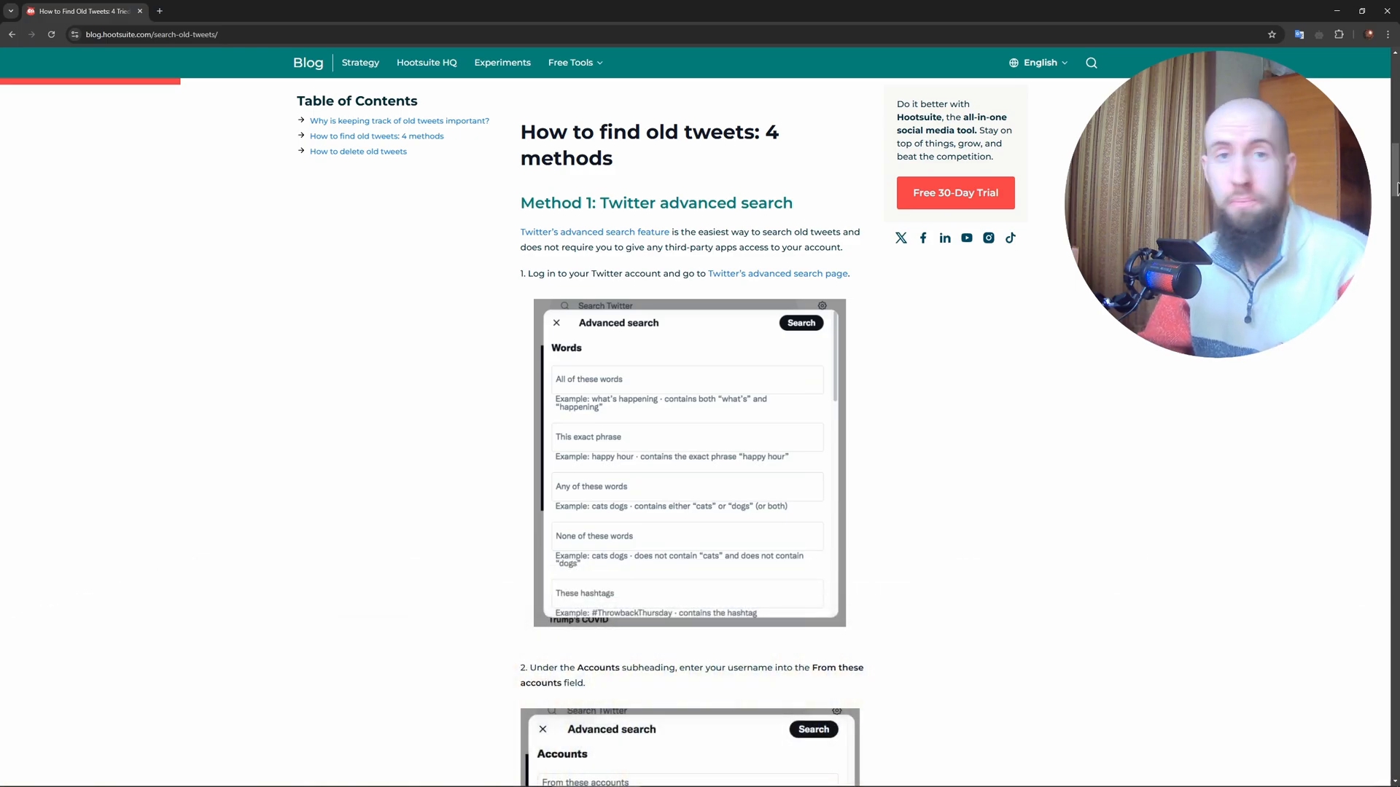
{"action": "scroll", "scroll_direction": "down", "scroll_amount": 3}
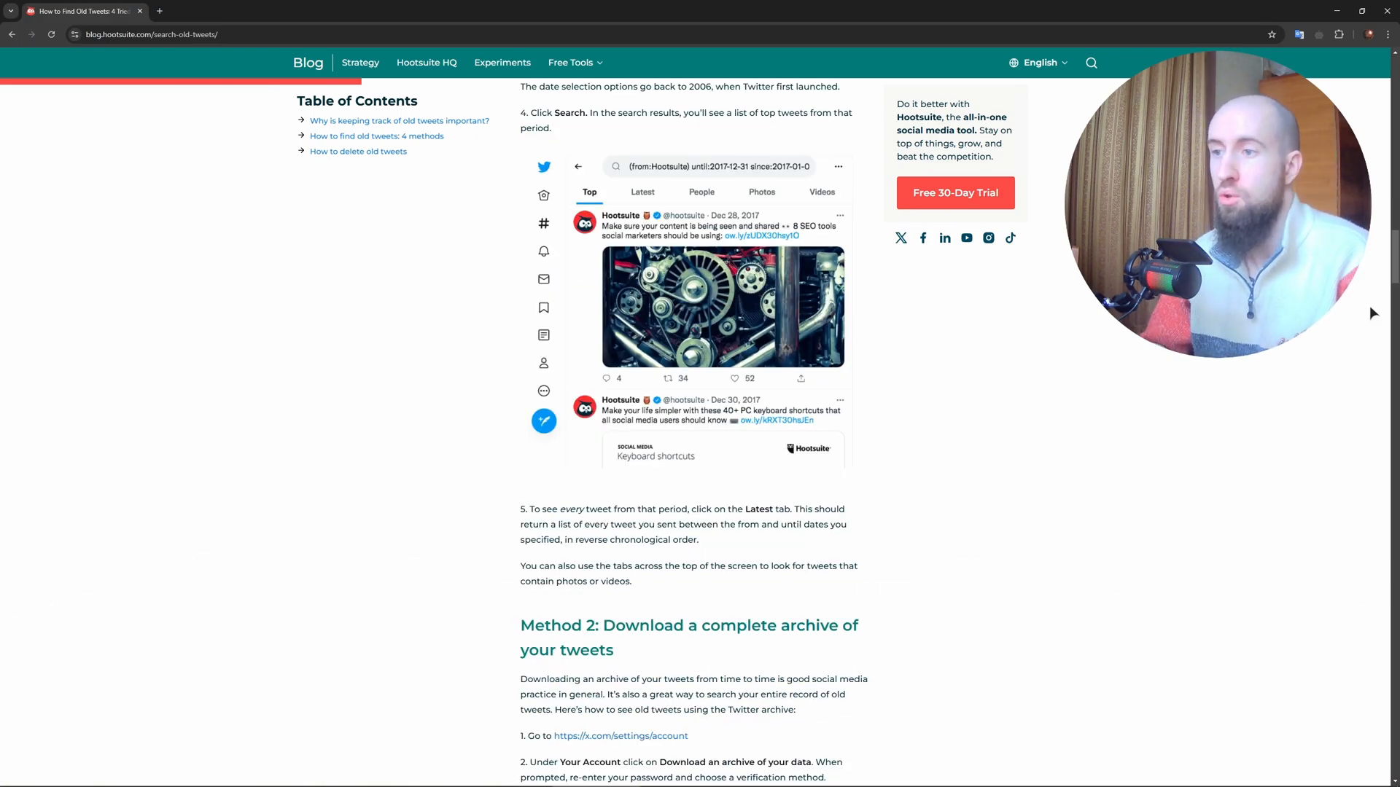